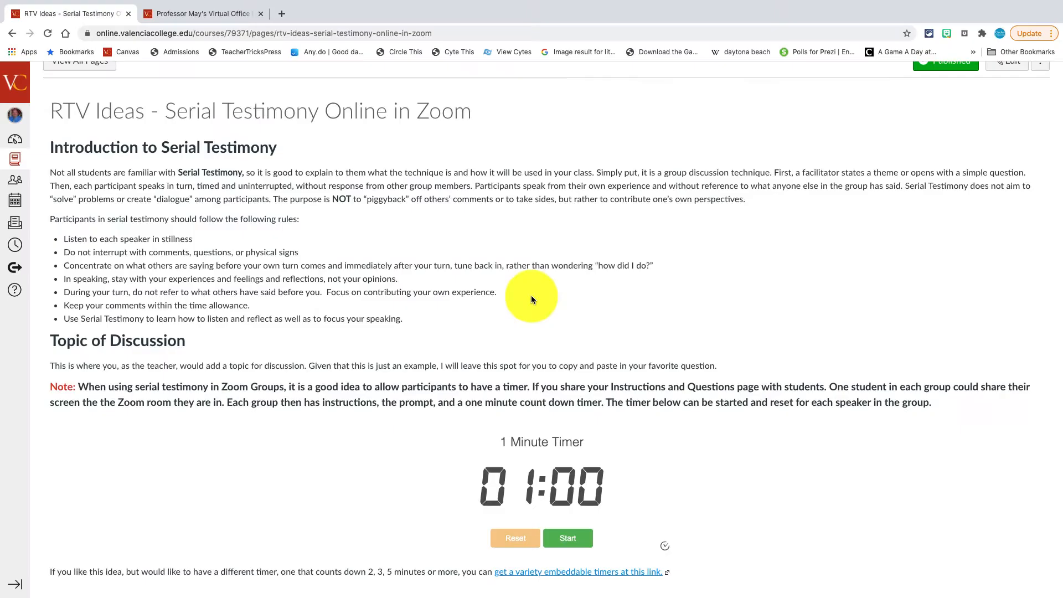
mouse_move(564, 324)
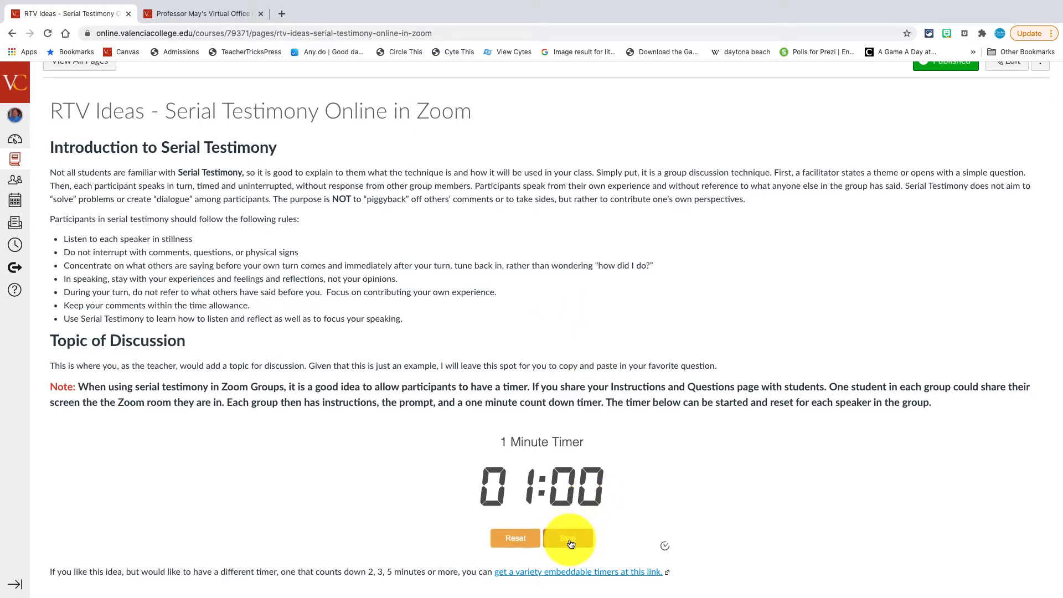
Start the embedded 1 Minute Timer, restart it, and pause it at 00:57
left_click(568, 538)
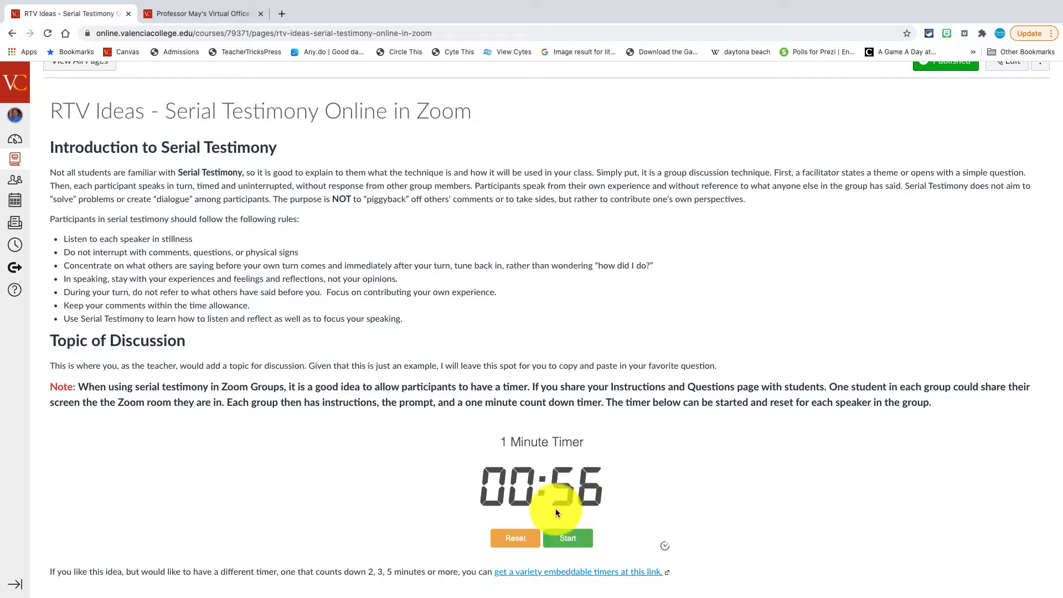
mouse_move(498, 334)
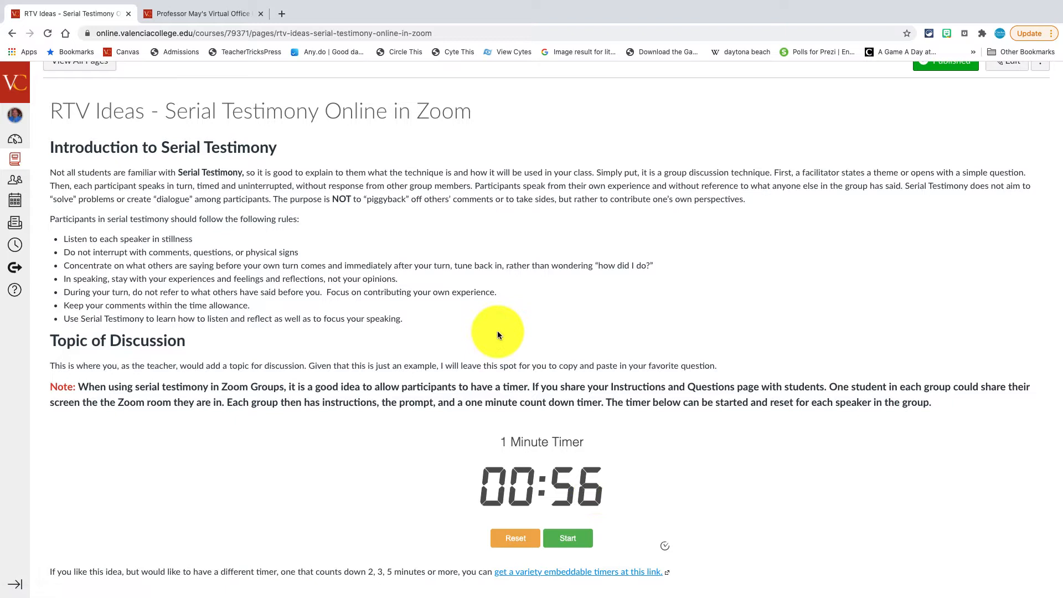
mouse_move(495, 323)
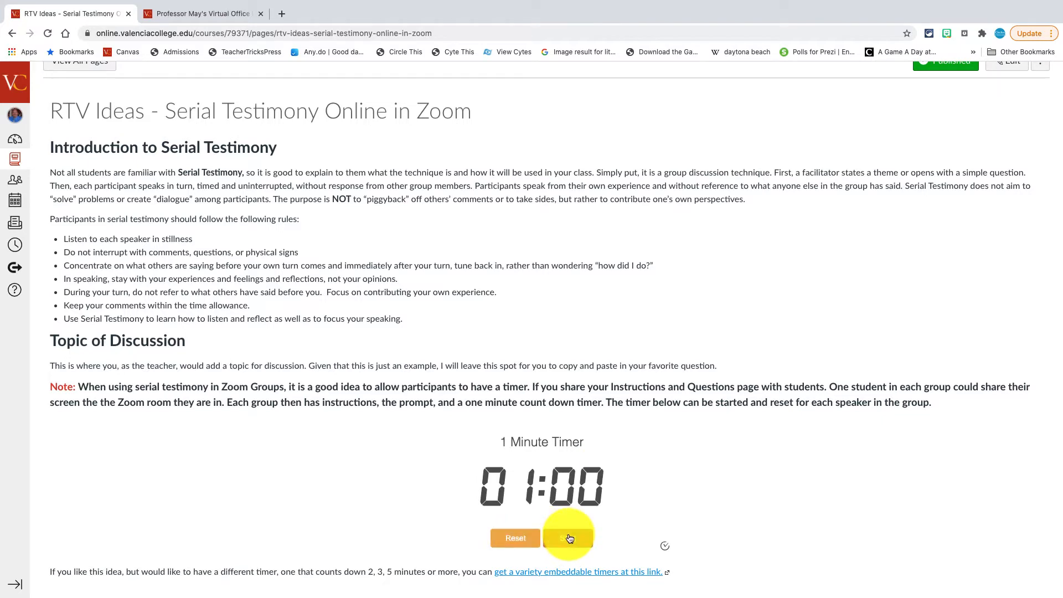
left_click(569, 538)
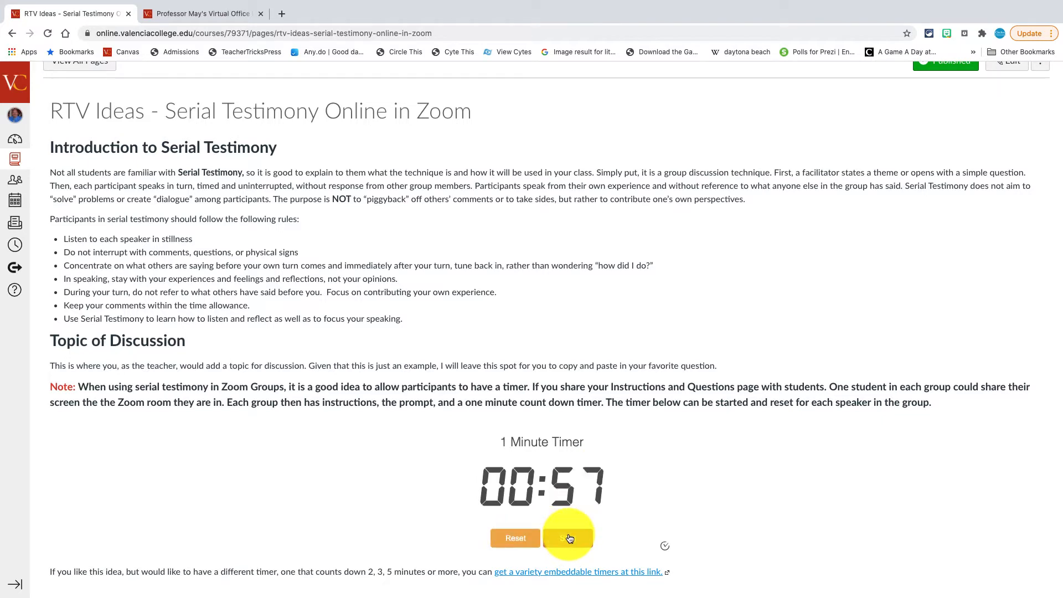
left_click(568, 538)
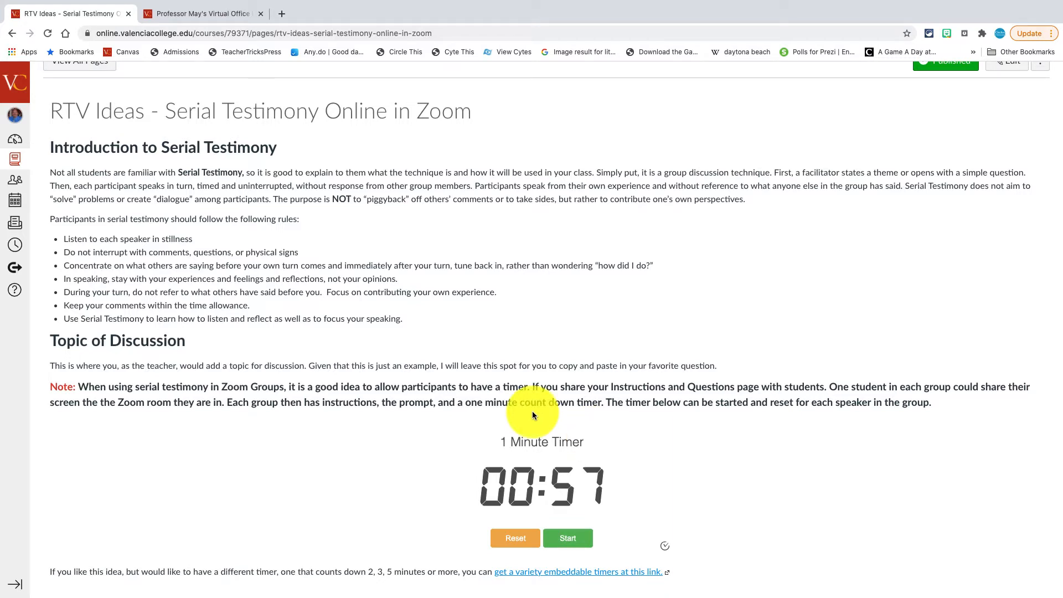
mouse_move(496, 323)
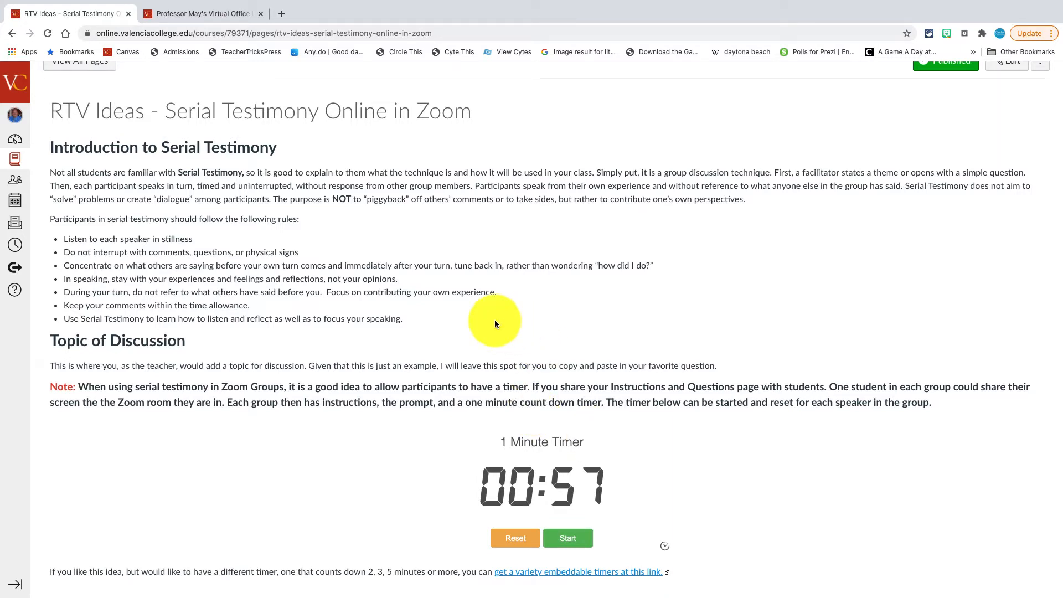
mouse_move(465, 285)
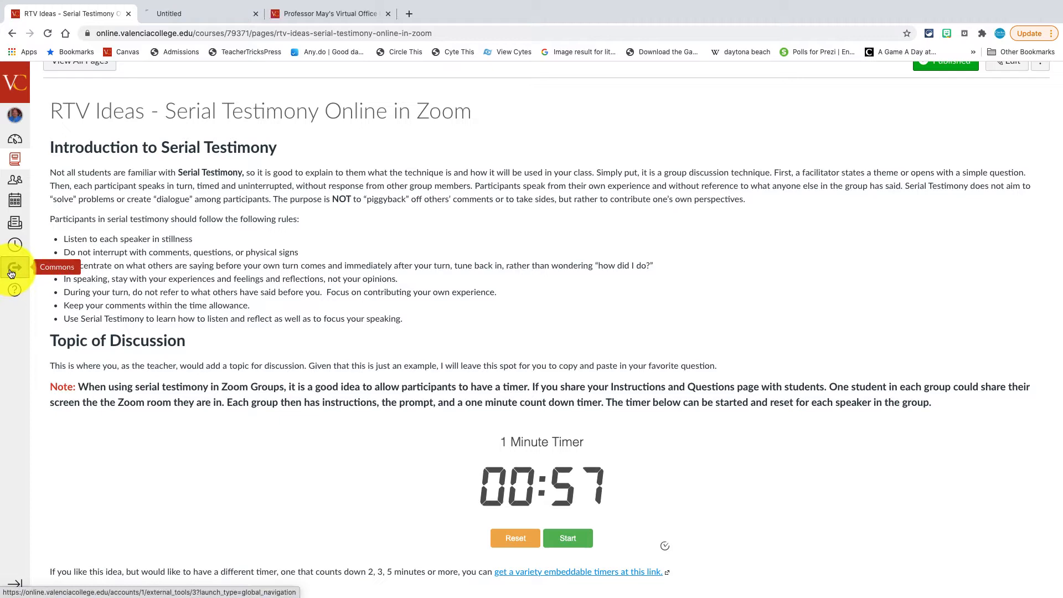
Filter Canvas Commons results to Templates shared with Valencia College
left_click(16, 267)
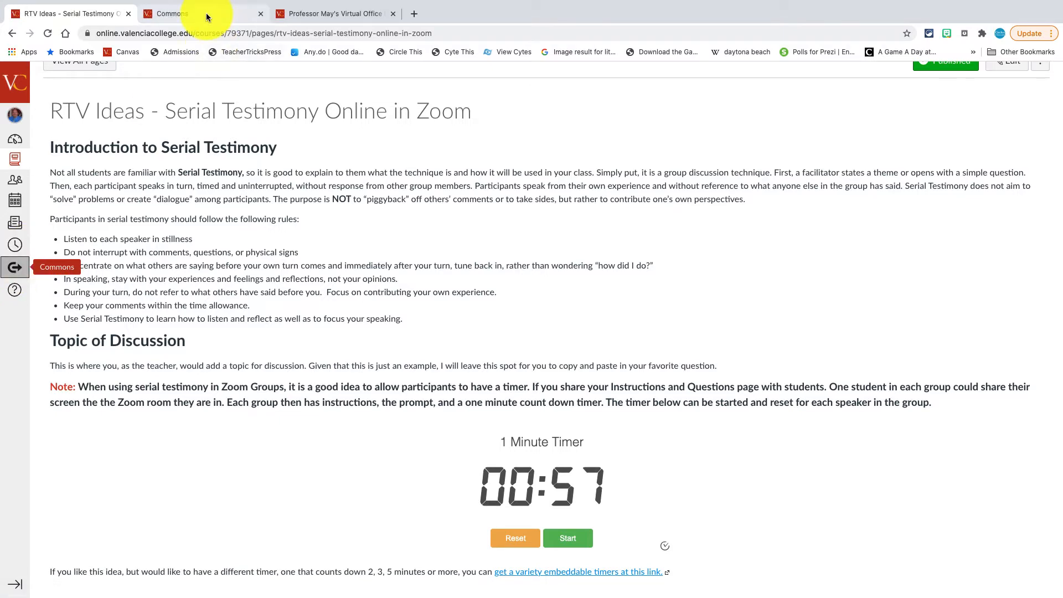
left_click(172, 14)
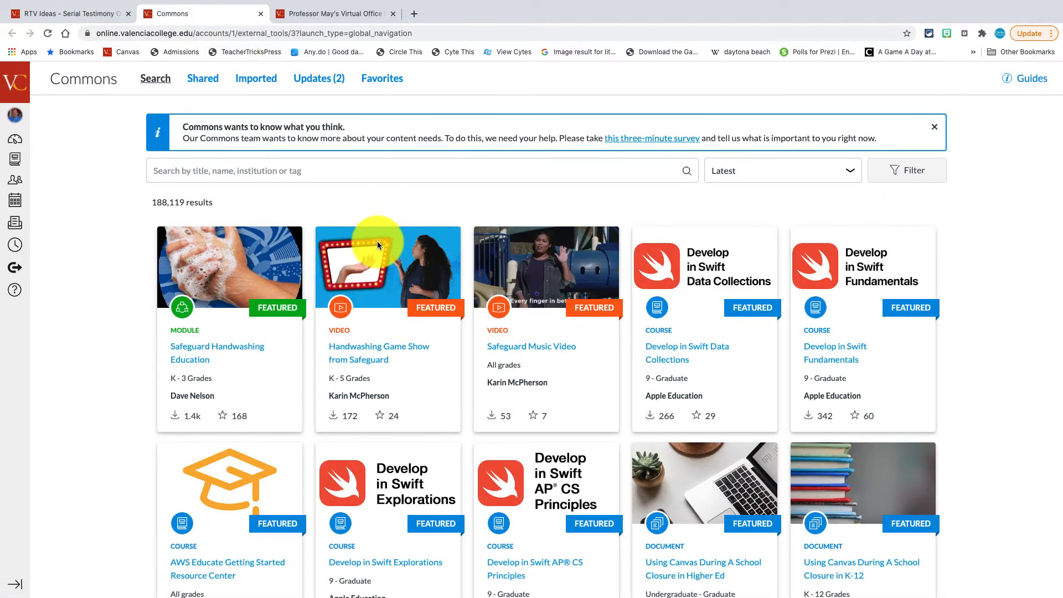
left_click(908, 171)
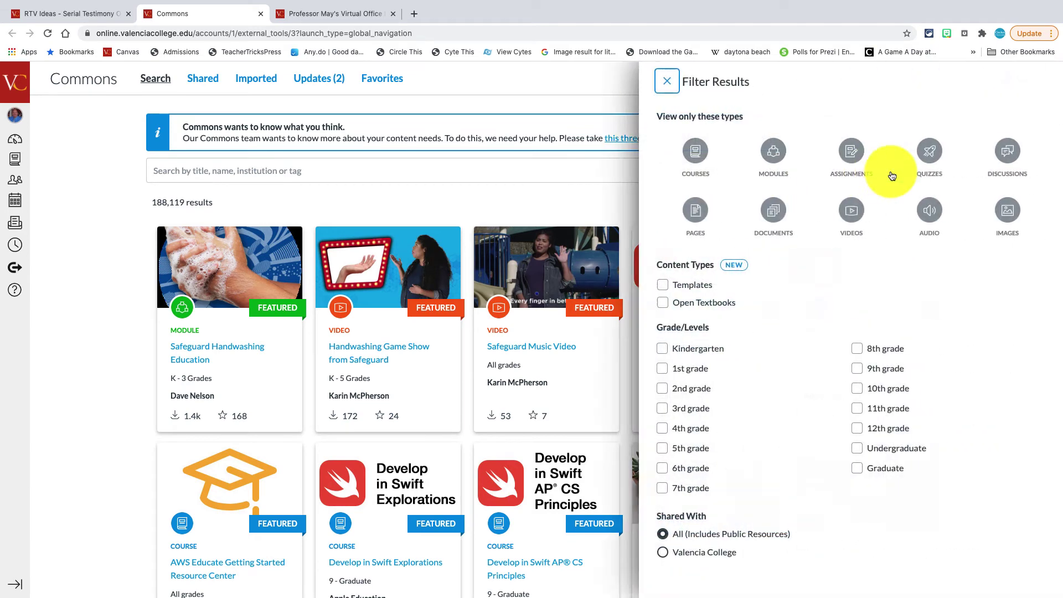
left_click(662, 285)
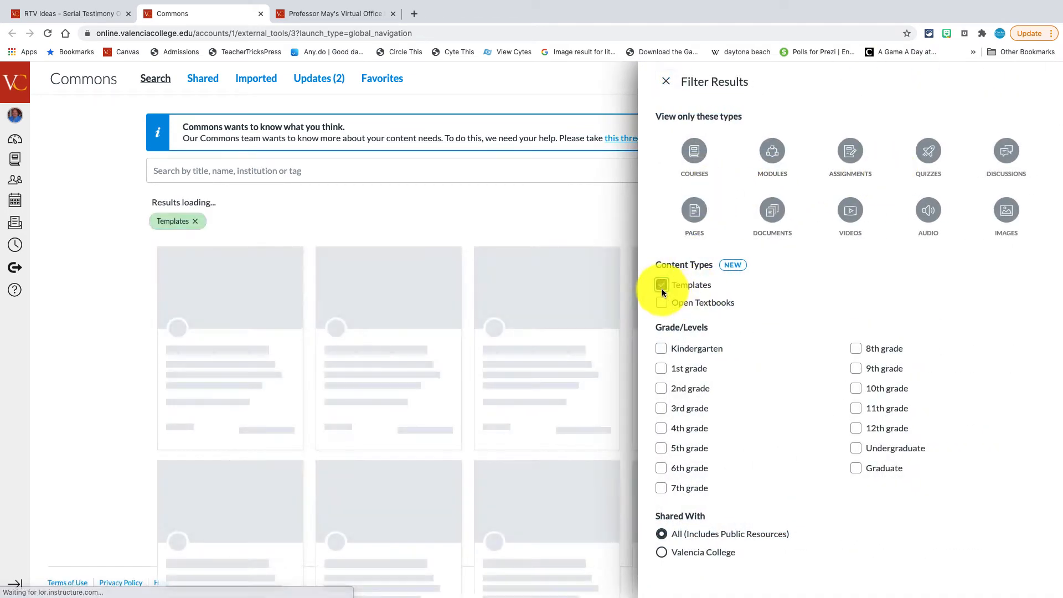
left_click(661, 552)
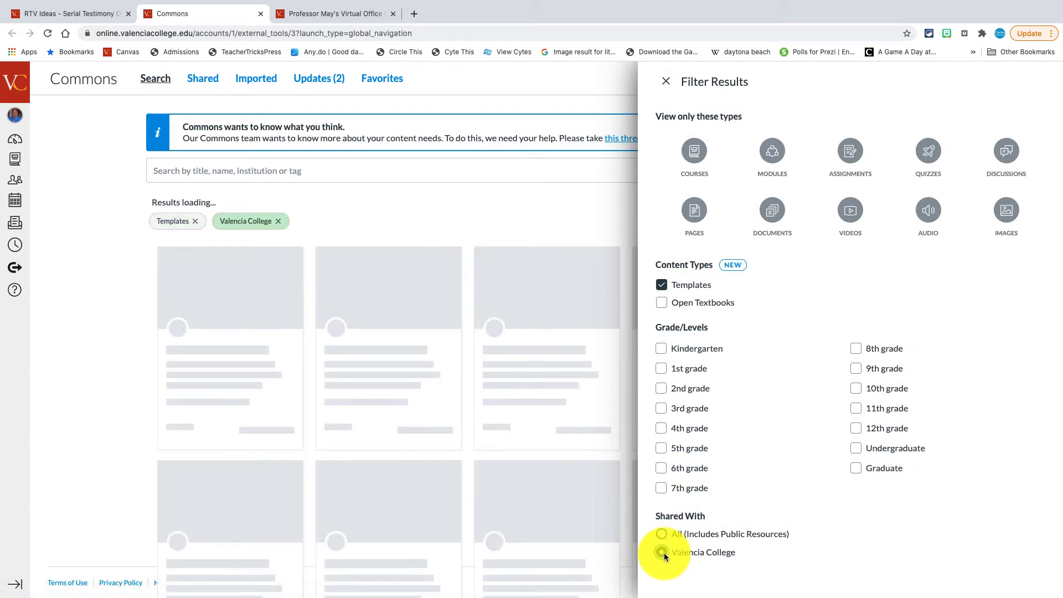
left_click(662, 551)
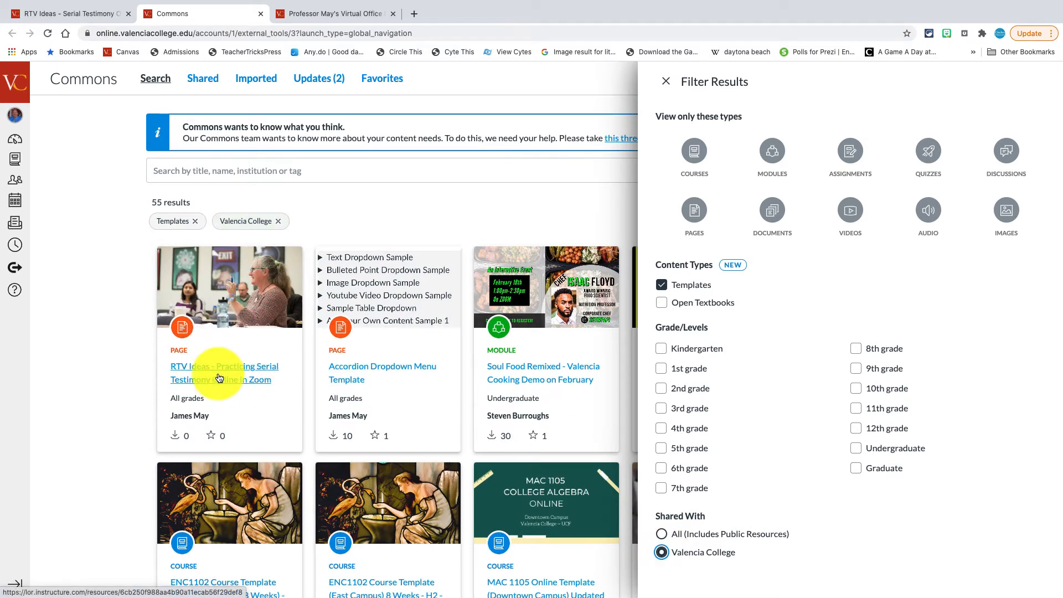
mouse_move(235, 370)
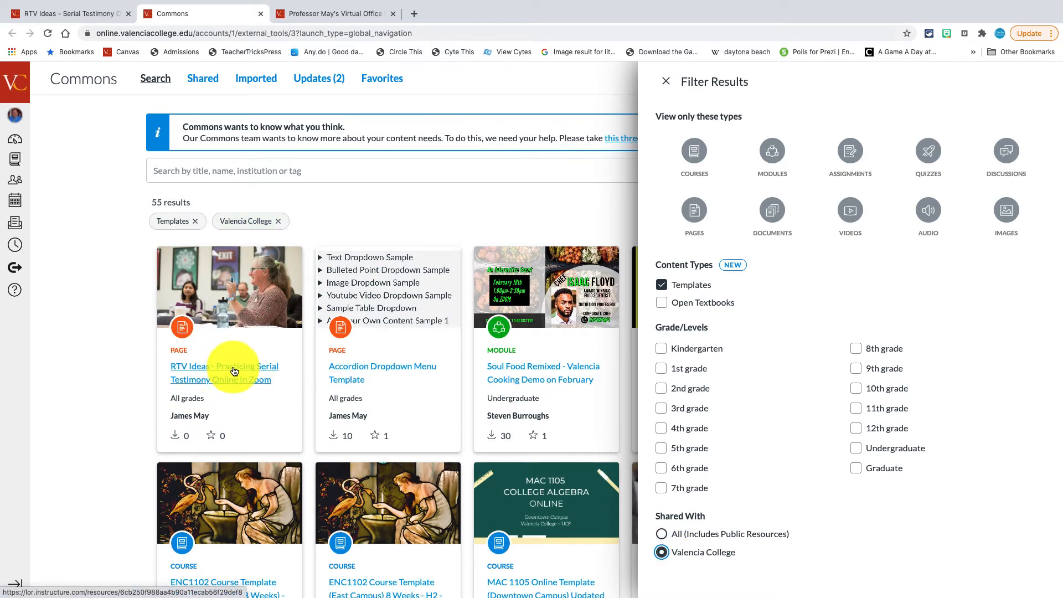
Preview the 'RTV Ideas - Practicing Serial Testimony Online in Zoom' template and its timer
left_click(224, 372)
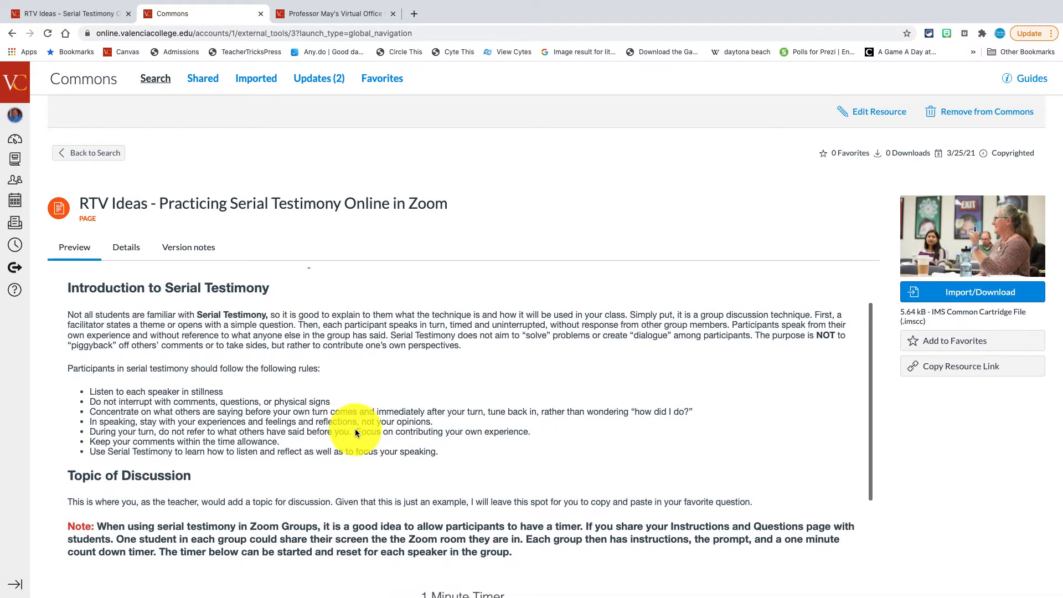
scroll("down", 3)
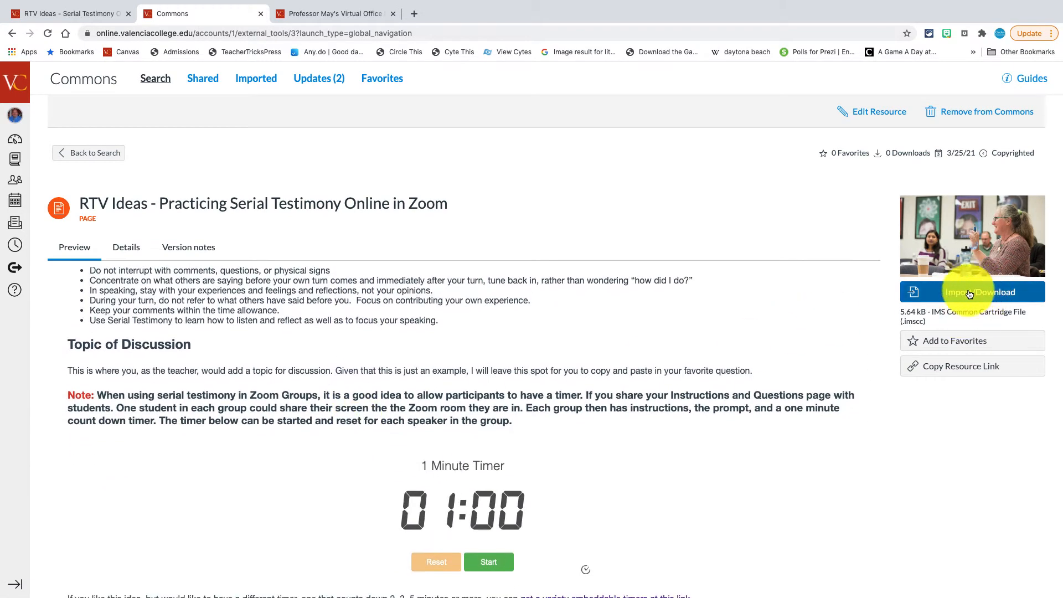
mouse_move(843, 374)
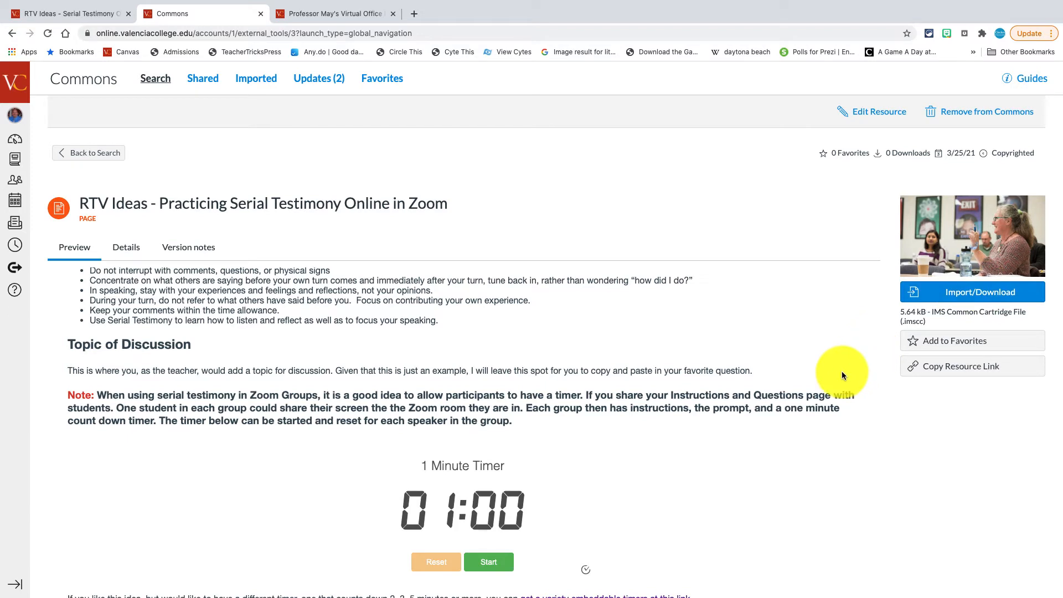
scroll("down", 3)
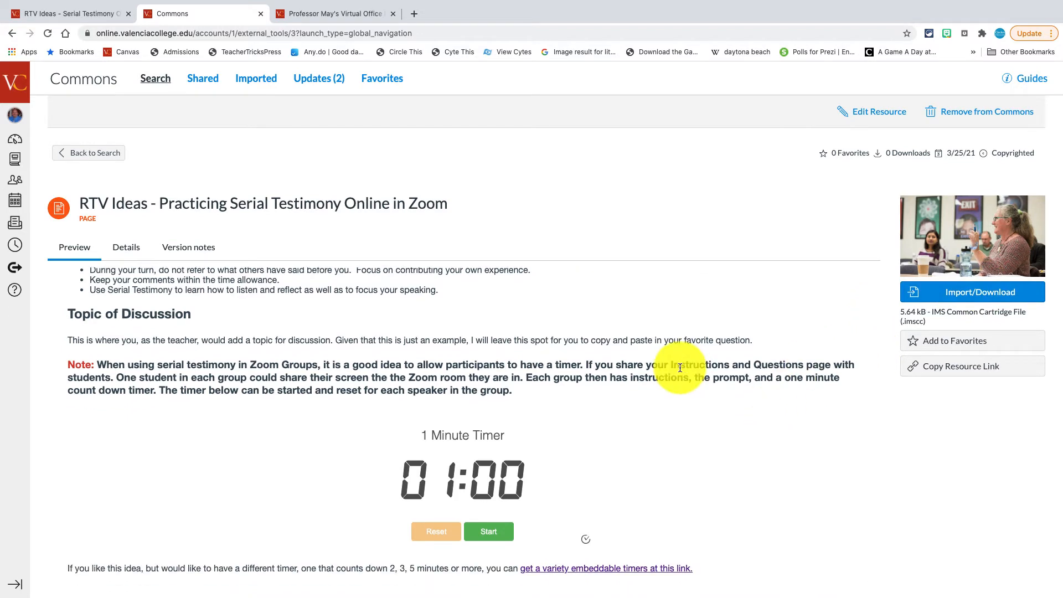
mouse_move(627, 573)
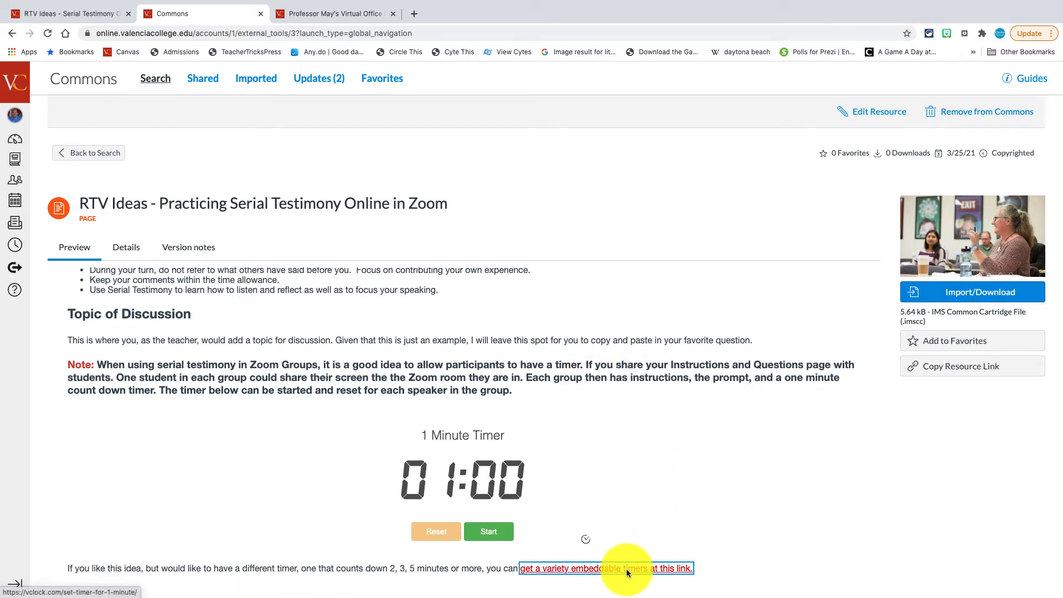
Switch to vClock and load the 10 Minute Timer preset
left_click(607, 584)
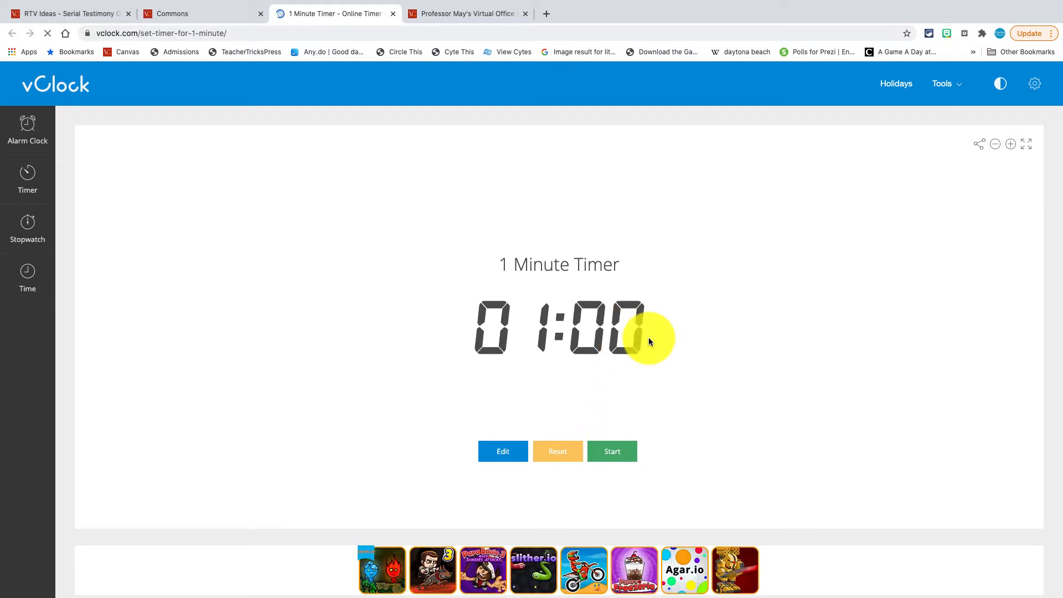
mouse_move(670, 285)
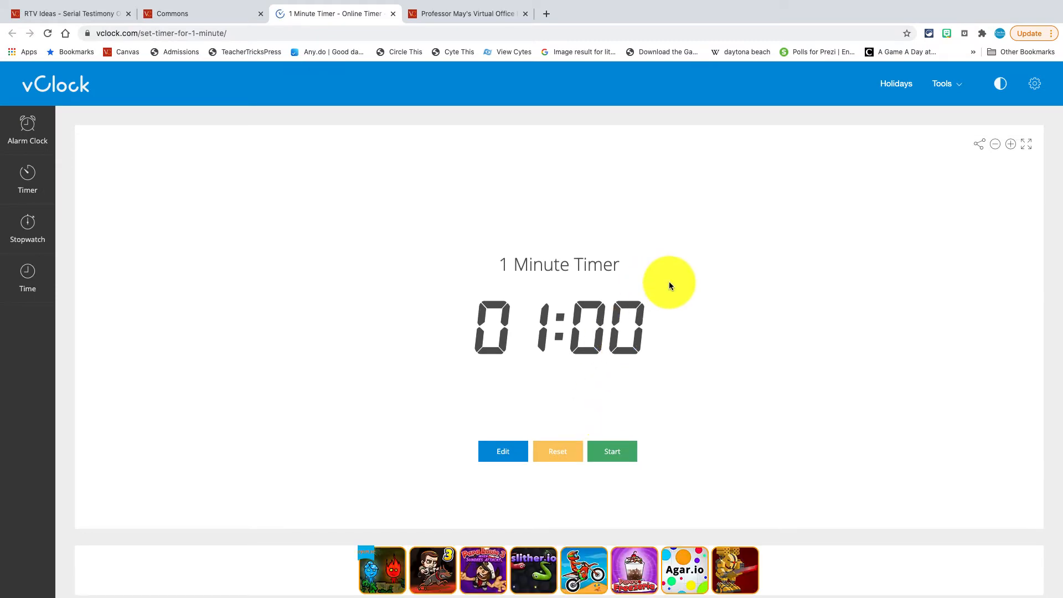
scroll("down", 3)
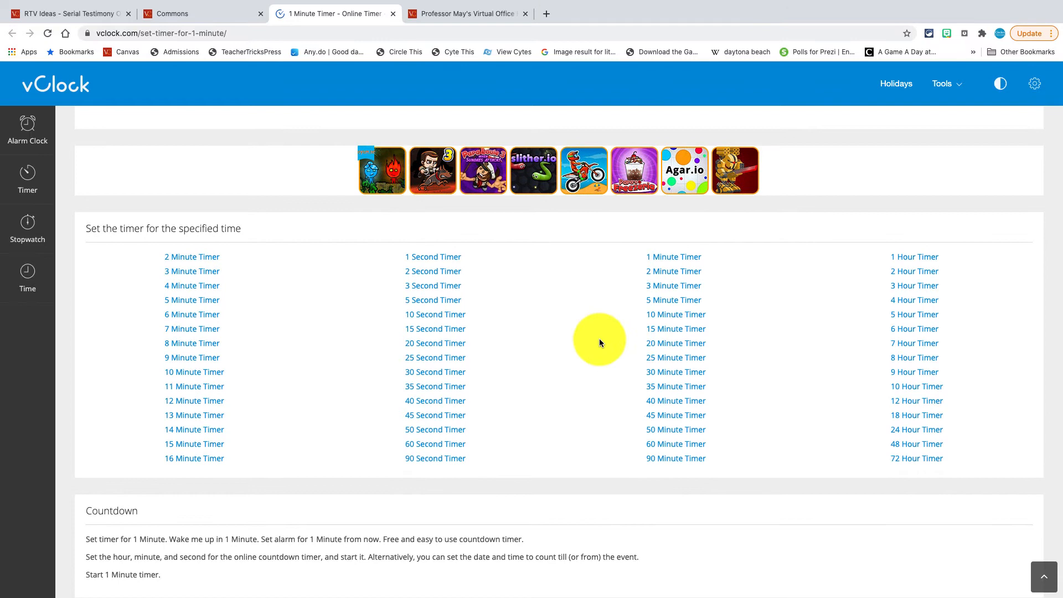
left_click(675, 315)
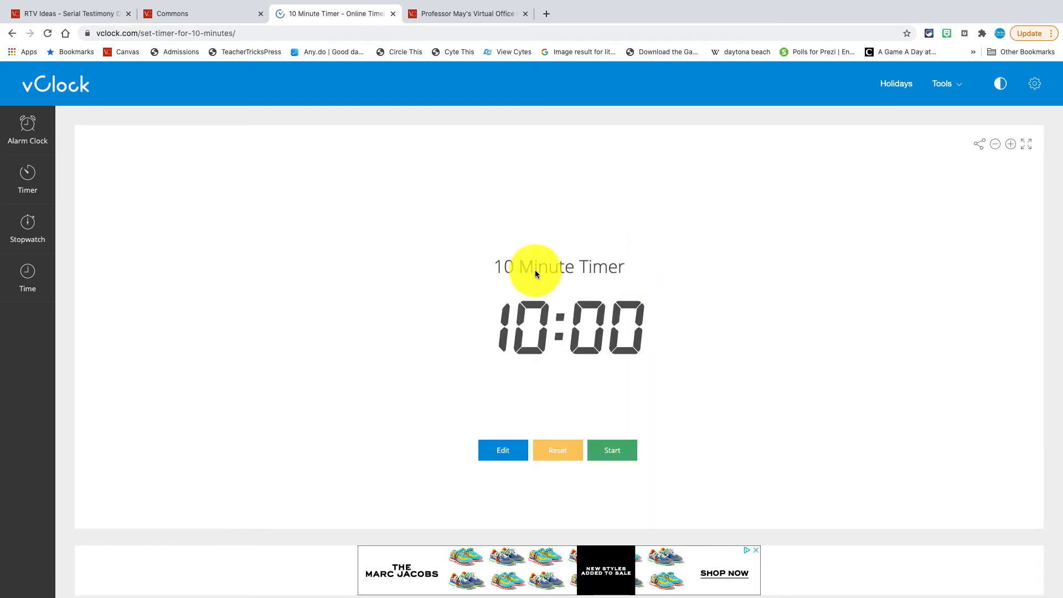
scroll("down", 3)
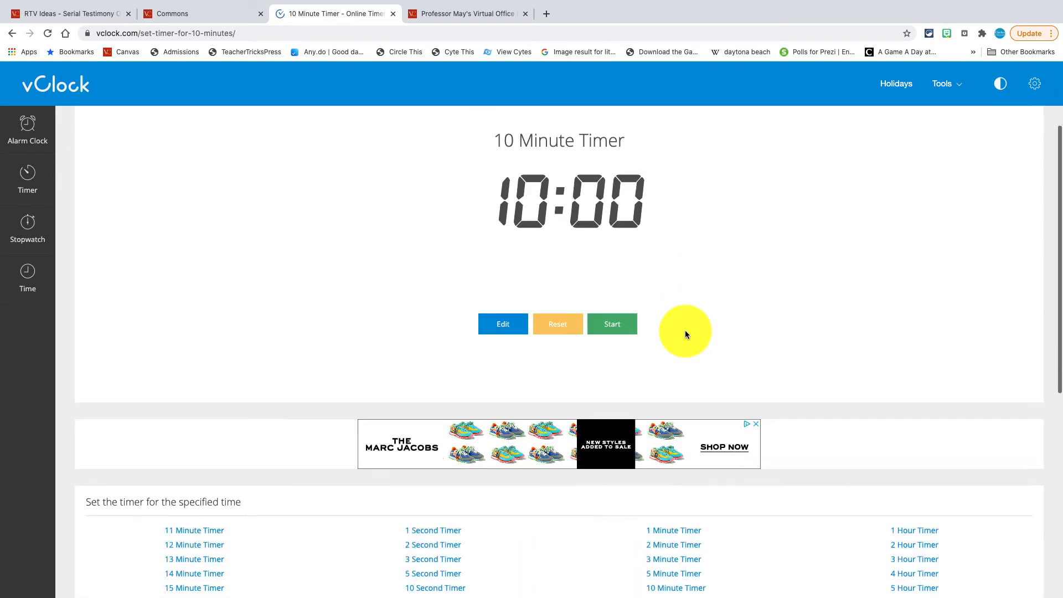
scroll("down", 3)
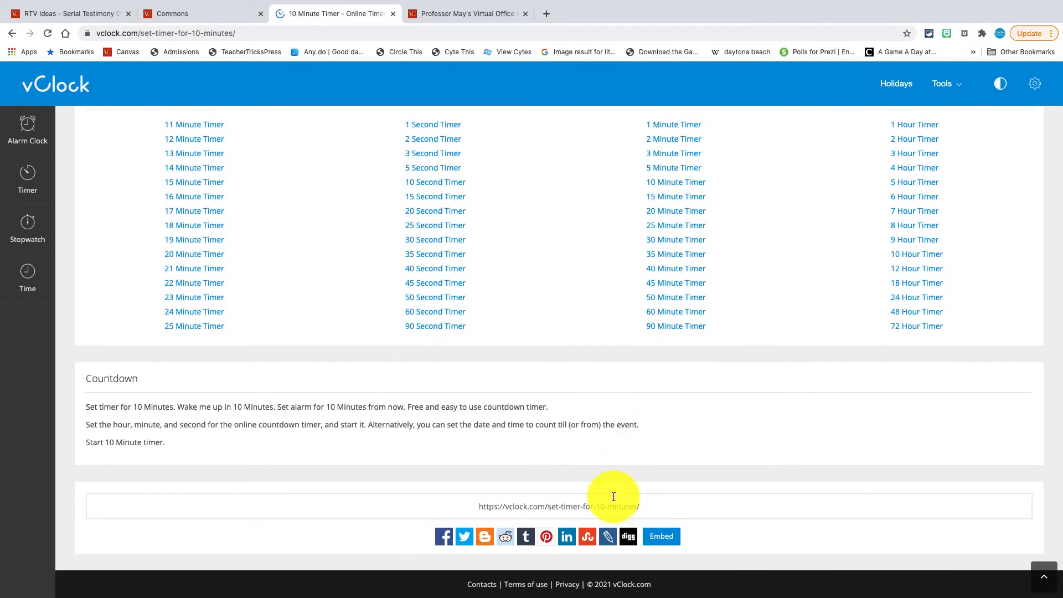
mouse_move(671, 540)
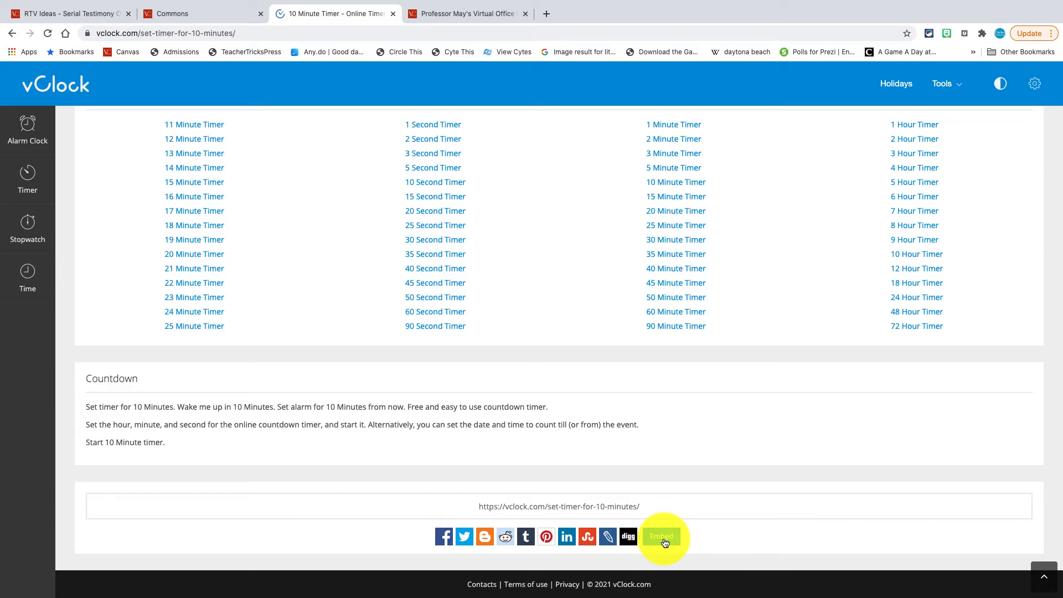
Set the timer's embed size to 640 × 360 and select its iframe code for copying
left_click(661, 536)
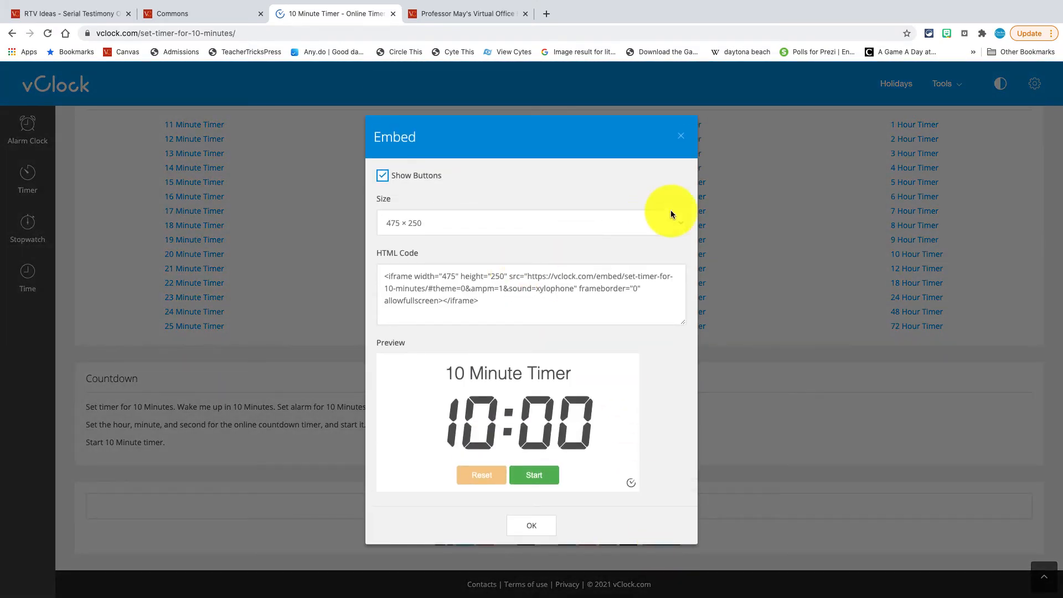
left_click(531, 222)
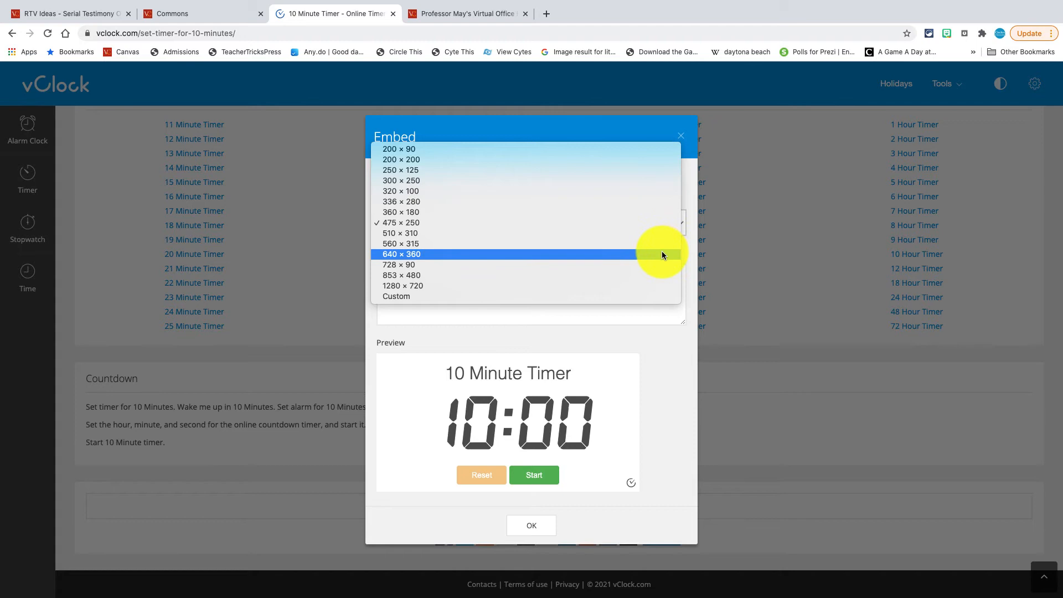
left_click(401, 254)
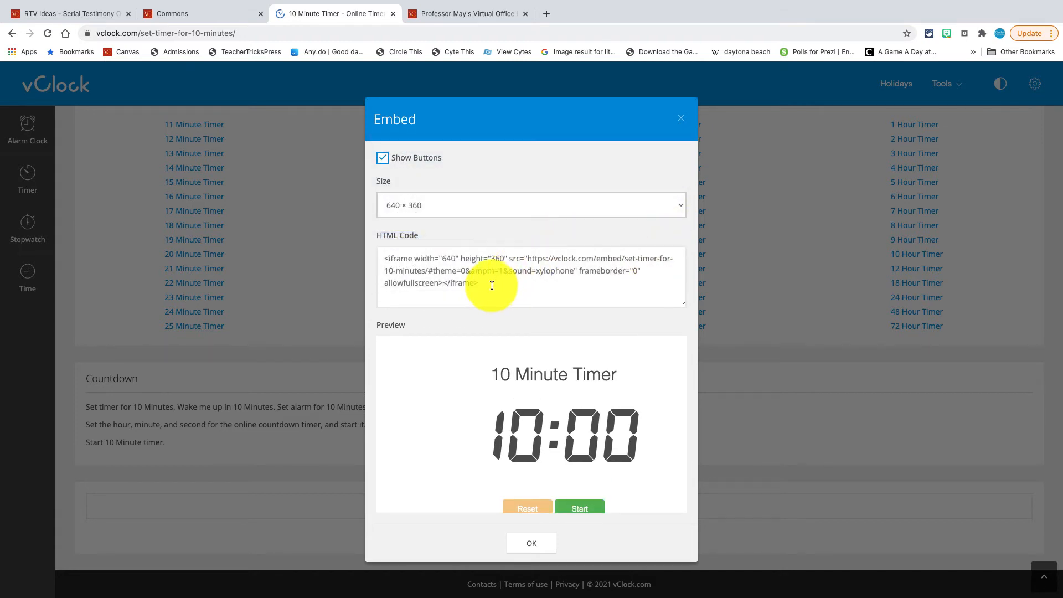
triple_click(492, 286)
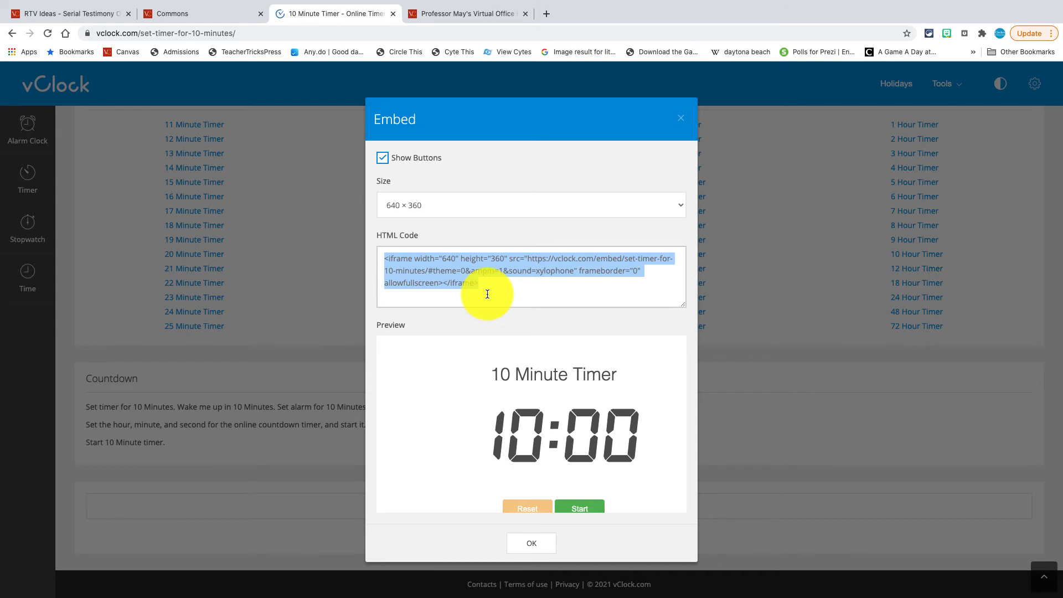
Embed the vClock 10-minute iframe code into the Sample Timer Page and save it
left_click(466, 13)
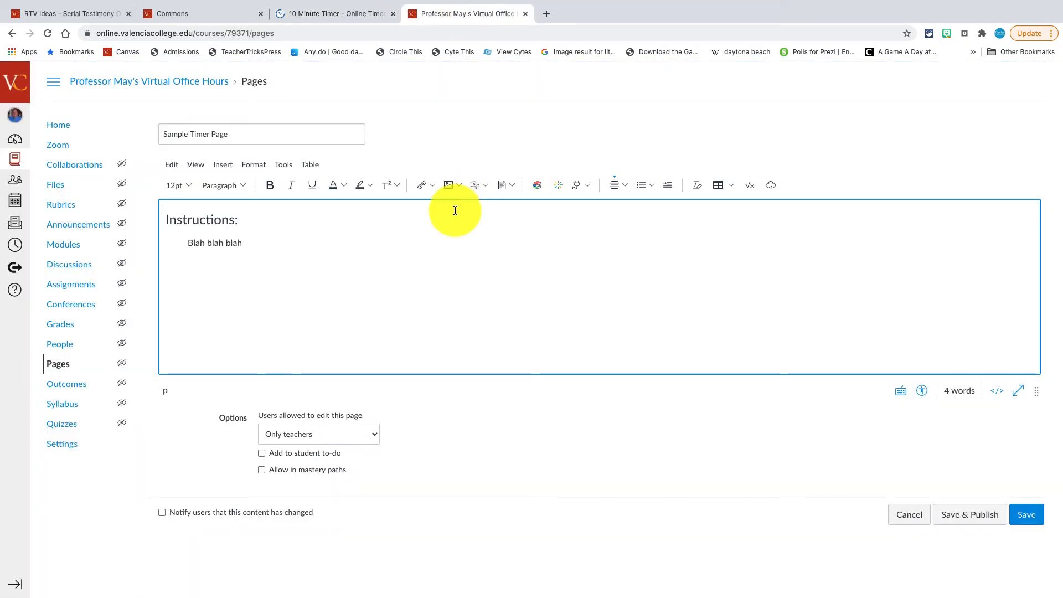
mouse_move(428, 244)
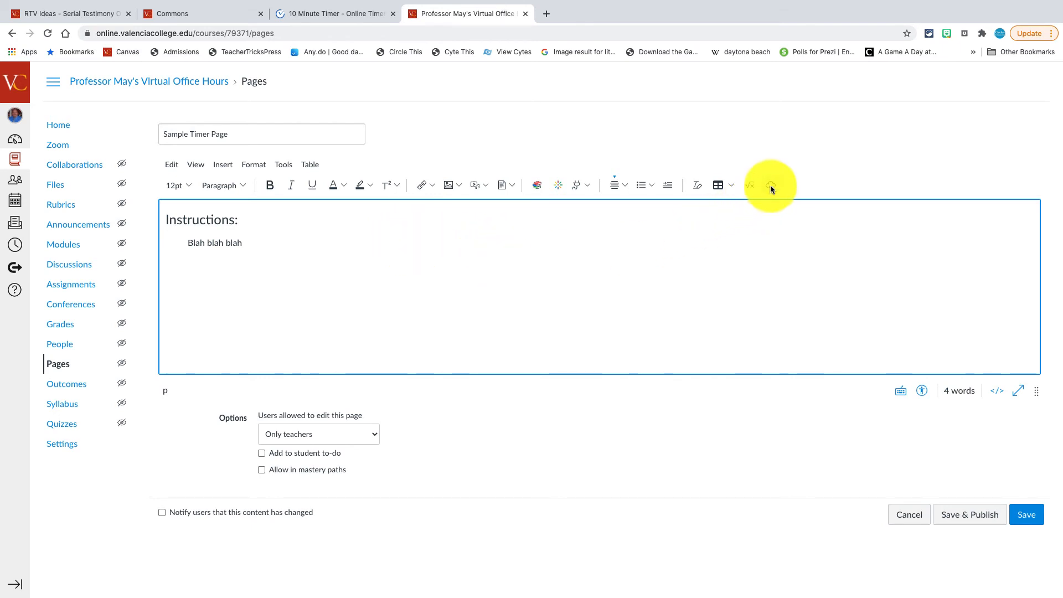
left_click(771, 185)
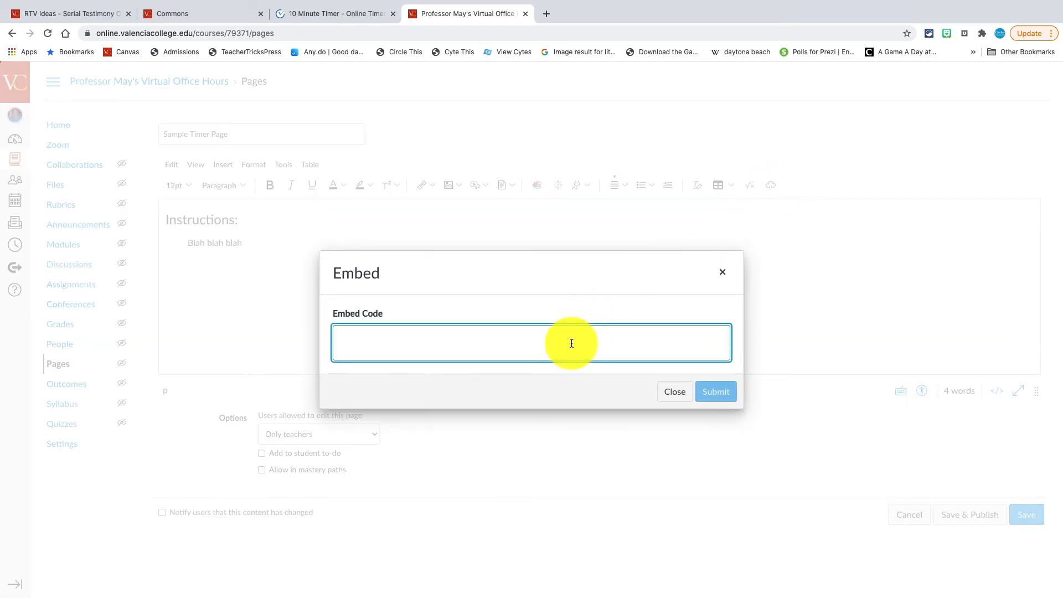
type("<iframe width=\"640\" height=\"360\" src=\"https://vclock.com/embed/set-timer-for-10-minutes/#theme=0&ampm=1&sound=xylophone\" frameborder=\"0\" allowfullscreen></iframe>")
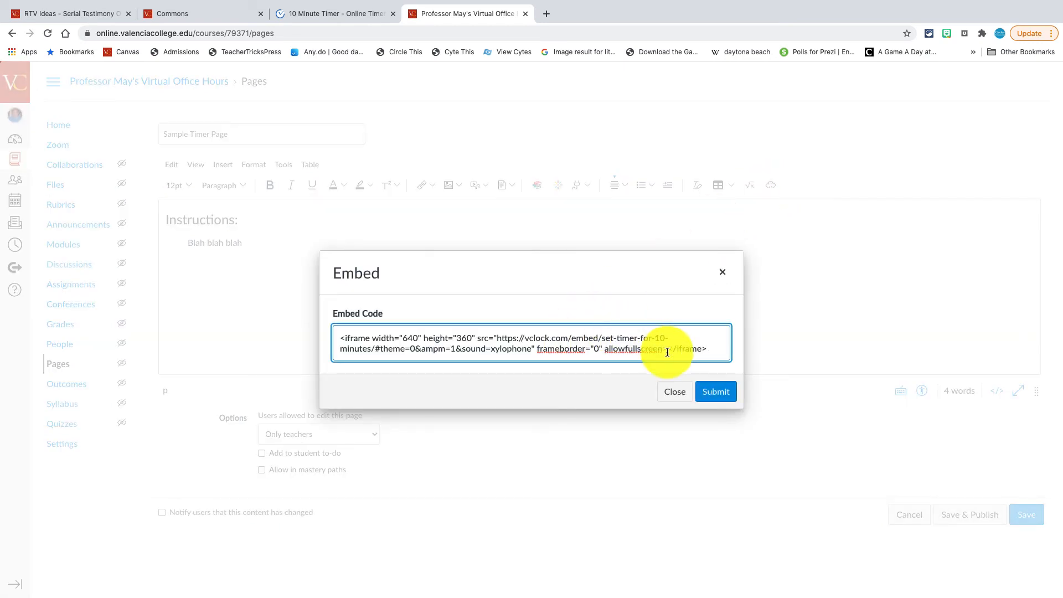
left_click(715, 392)
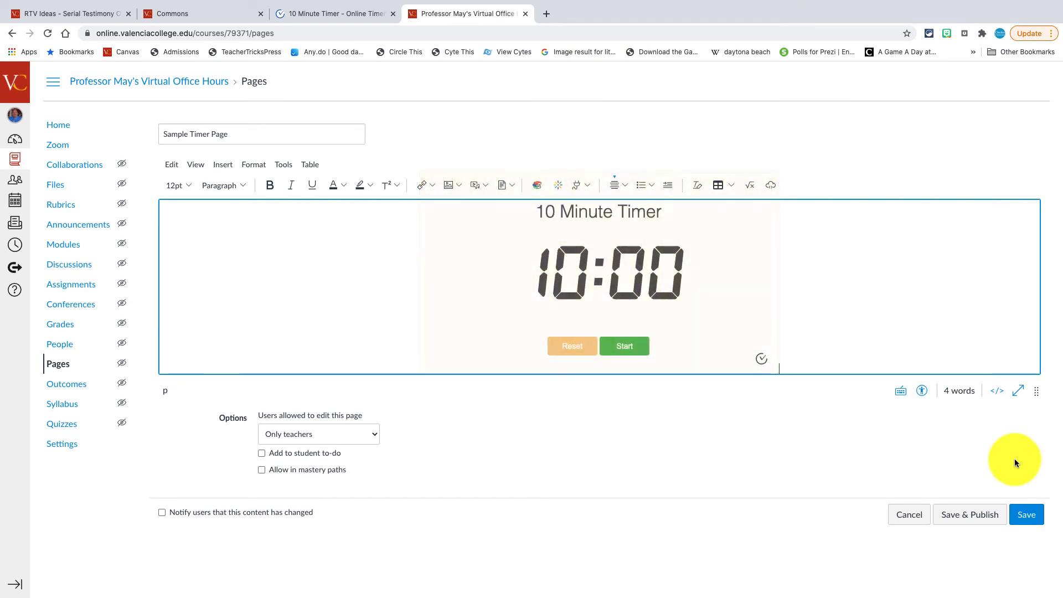
left_click(1026, 513)
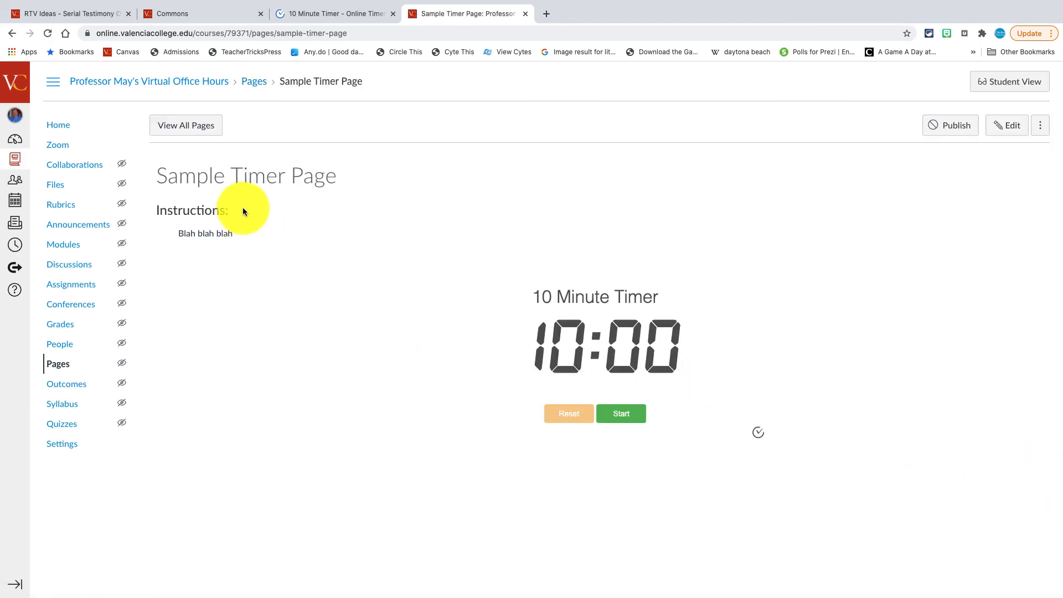
Start the embedded ten-minute countdown and select the page's URL for copying
left_click(622, 414)
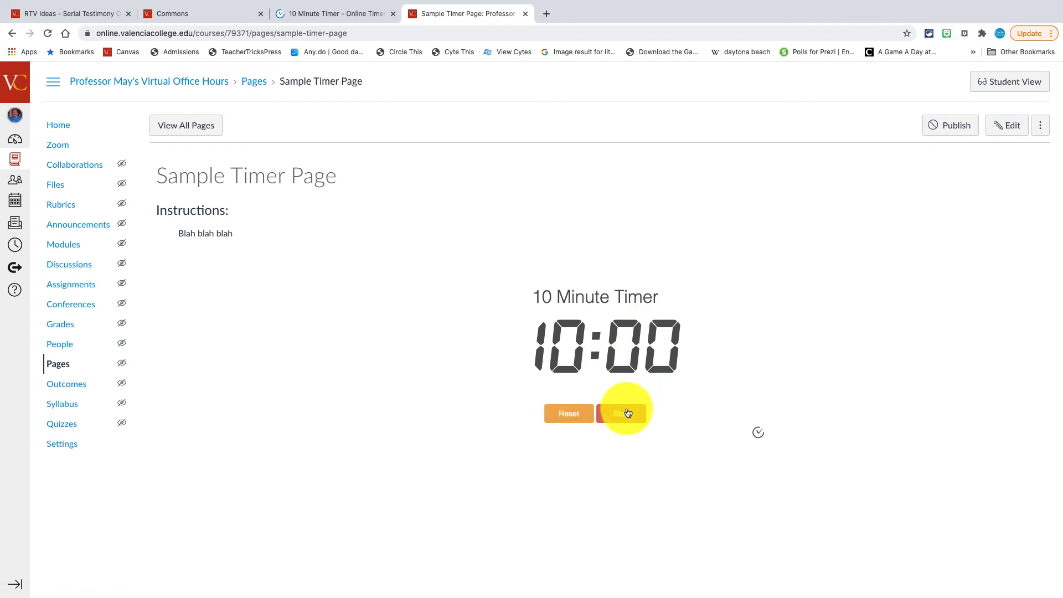
left_click(622, 413)
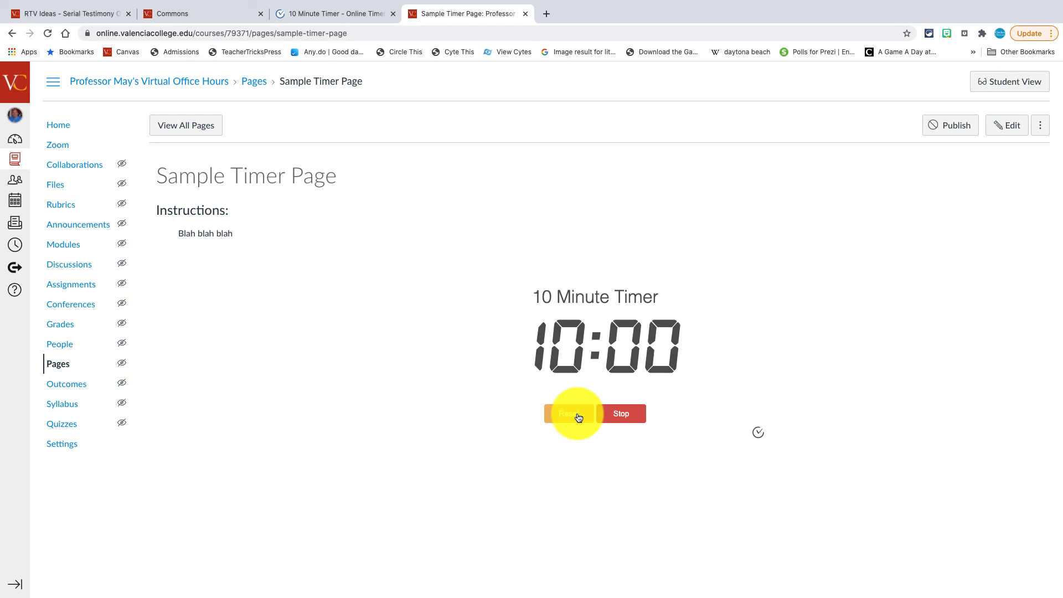
left_click(569, 415)
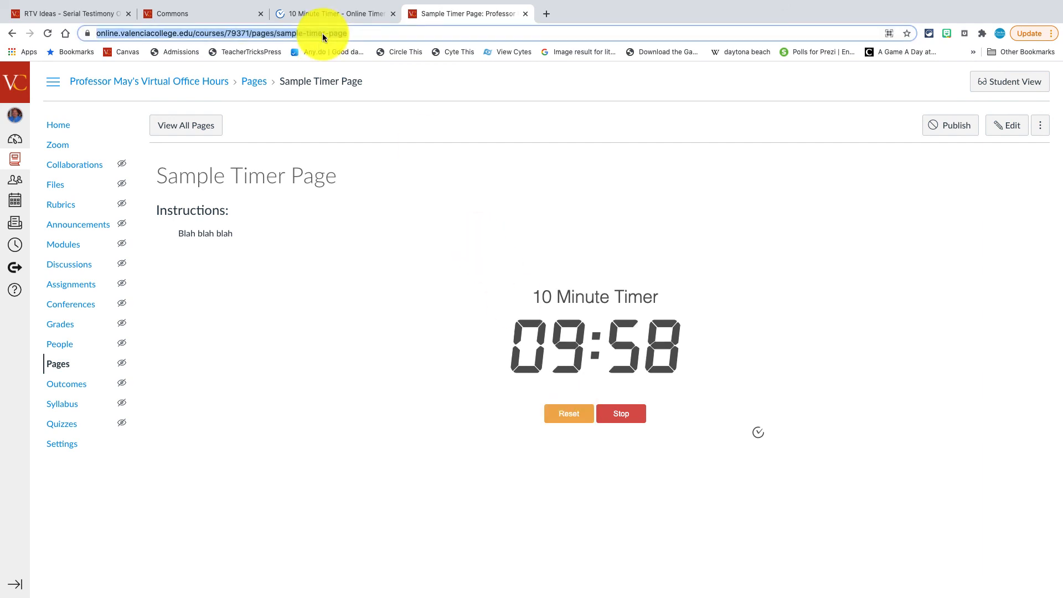